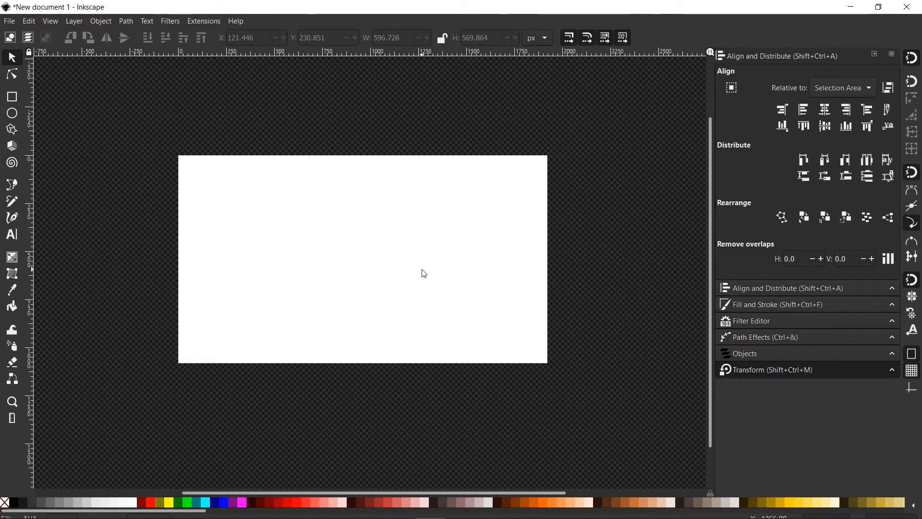
pyautogui.moveTo(776, 131)
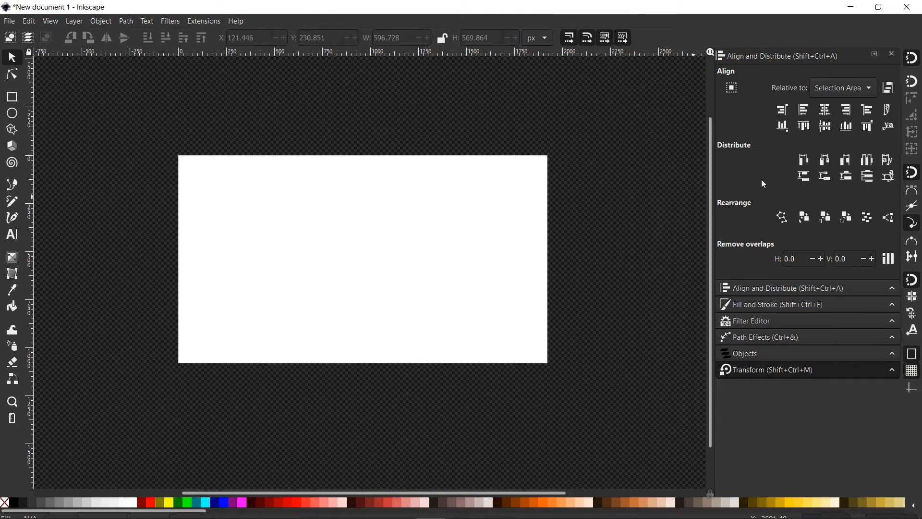
# - Rotate the canvas view by about 15 degrees and pan the blank page into view
pyautogui.click(892, 54)
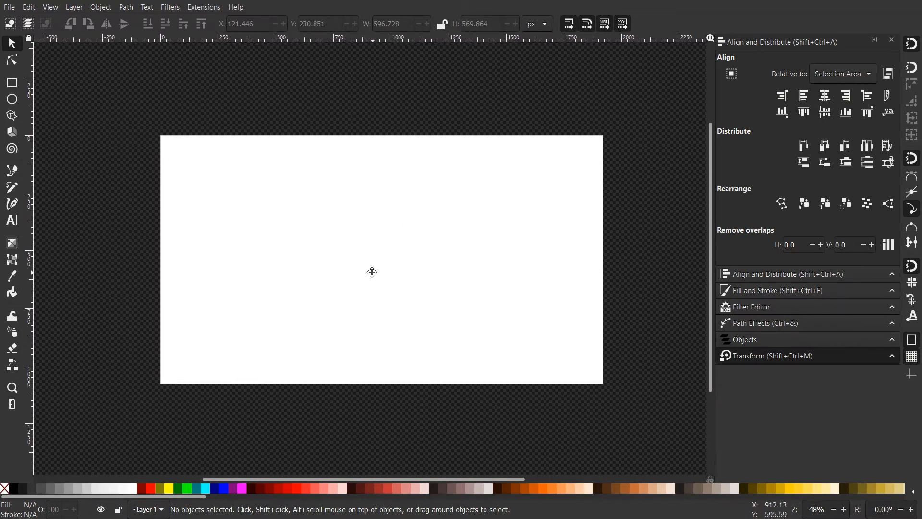
pyautogui.moveTo(372, 272); pyautogui.dragTo(418, 301)
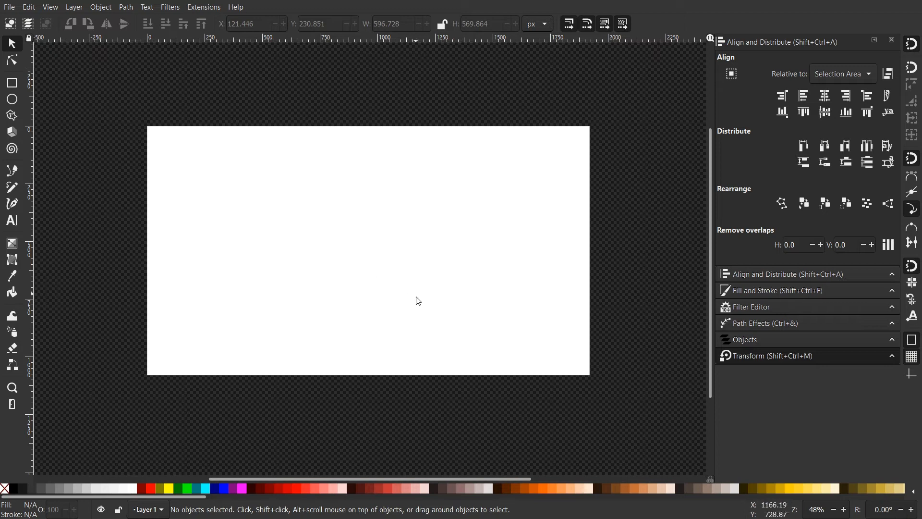
pyautogui.moveTo(413, 245)
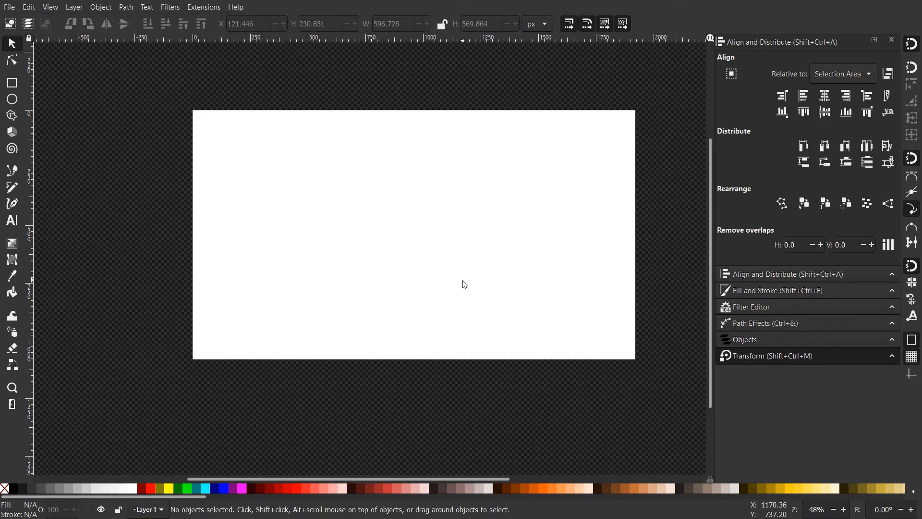
pyautogui.moveTo(460, 279)
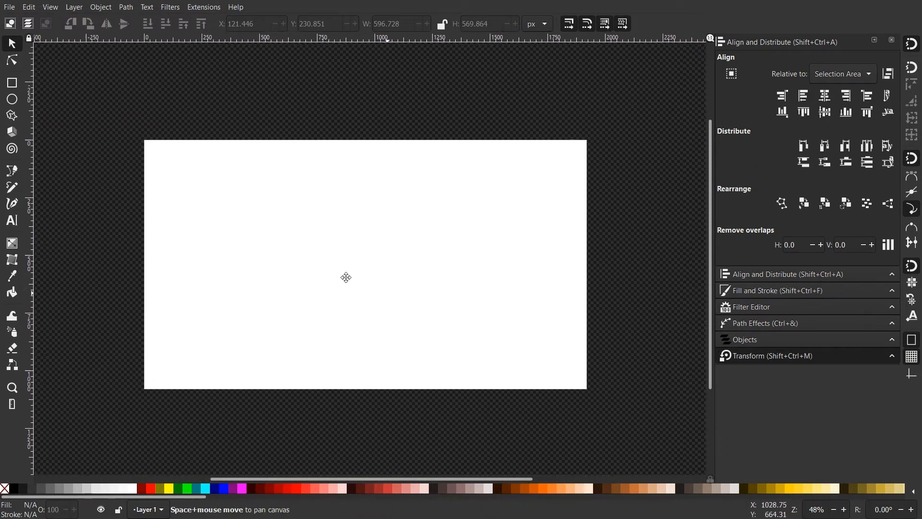
pyautogui.moveTo(345, 277); pyautogui.dragTo(432, 218)
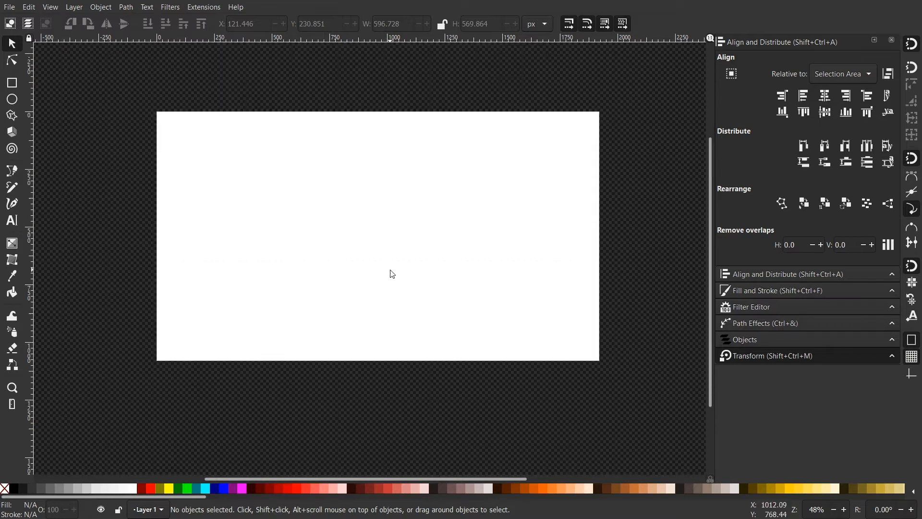
pyautogui.moveTo(412, 272)
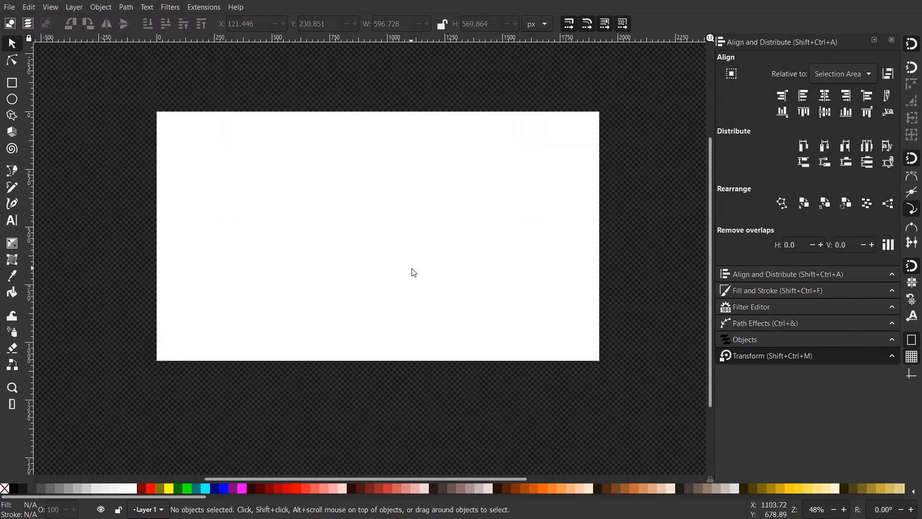
pyautogui.moveTo(426, 285)
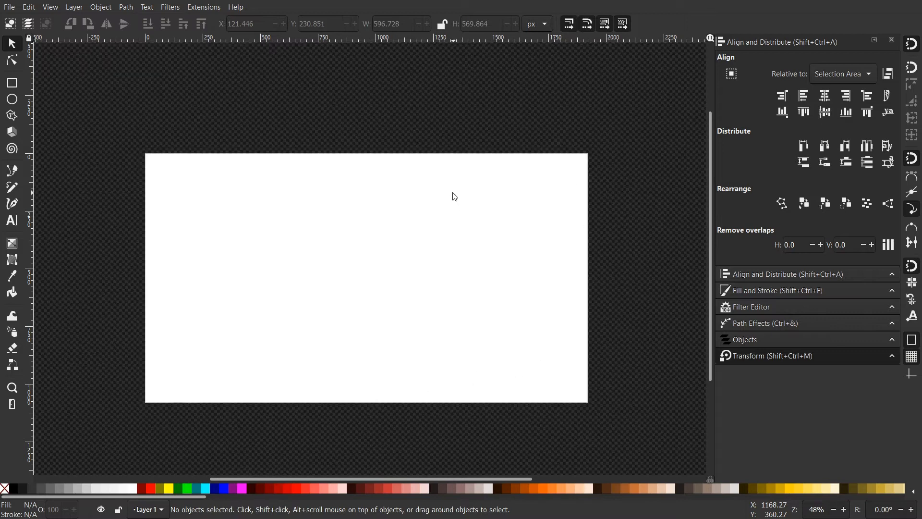
pyautogui.moveTo(329, 210)
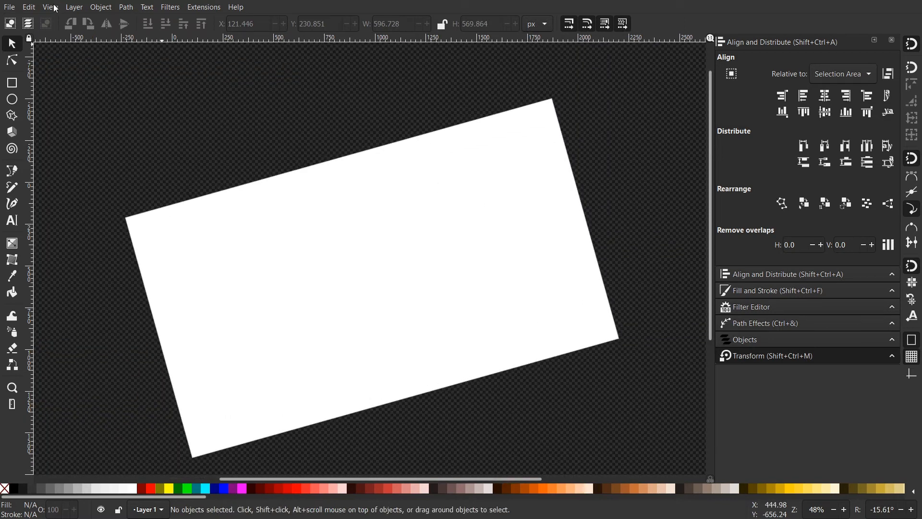
# - Reset the canvas rotation via View > Canvas Orientation, then zoom with Ctrl+scroll
pyautogui.click(49, 7)
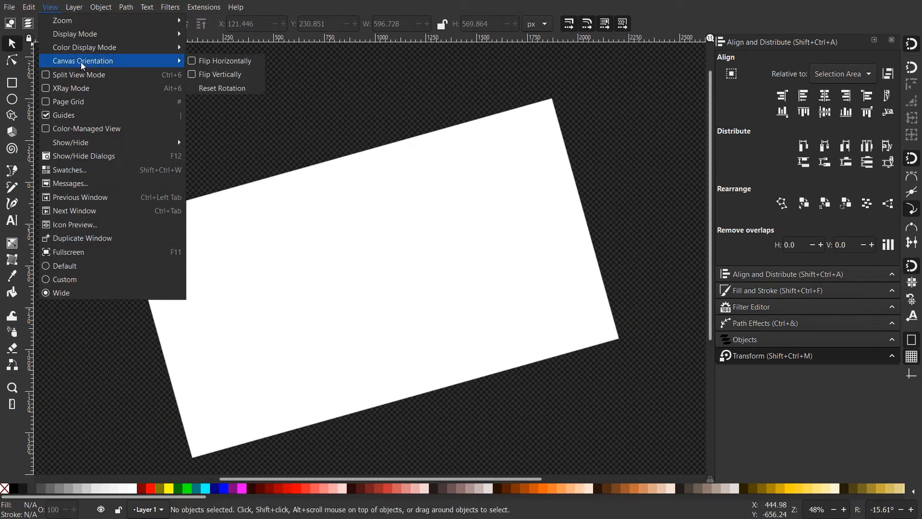
pyautogui.click(221, 88)
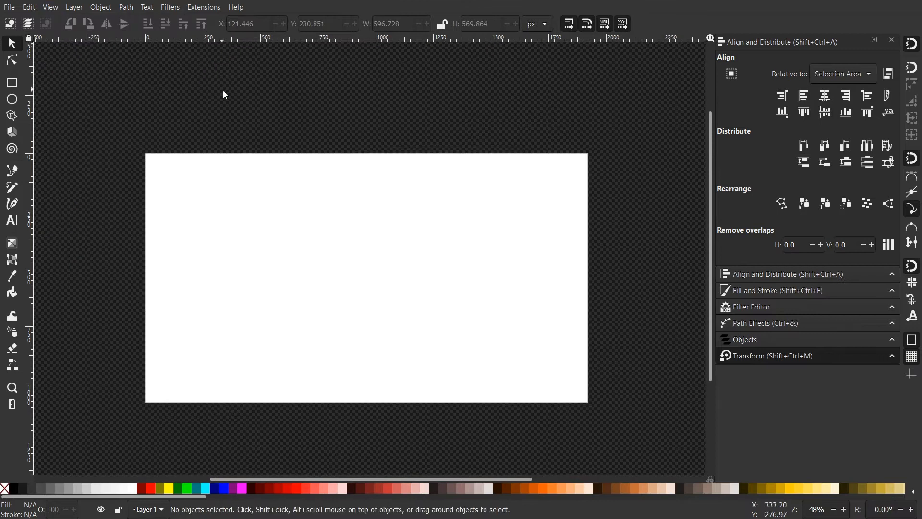
pyautogui.moveTo(329, 256)
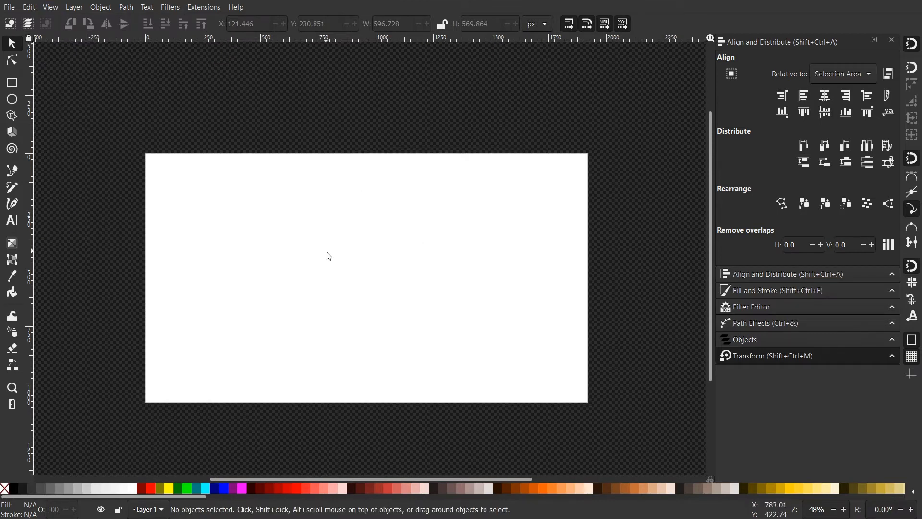
pyautogui.moveTo(388, 245)
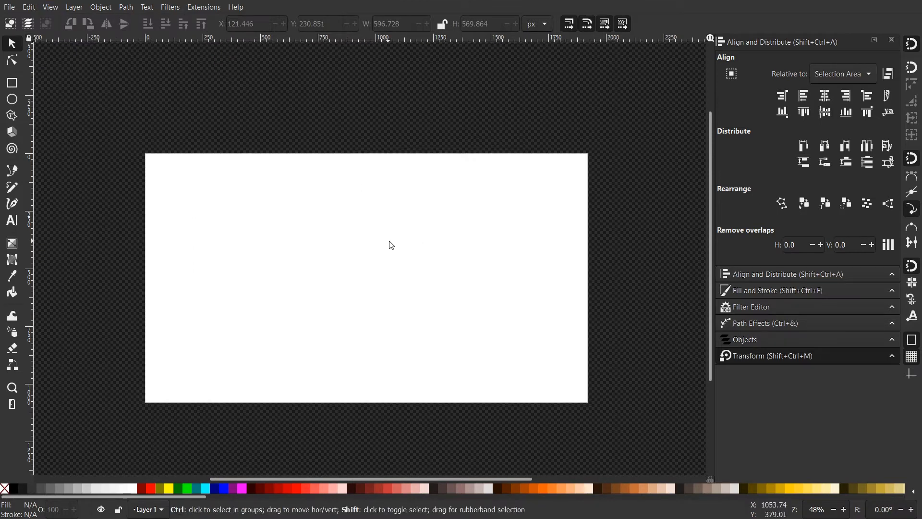
pyautogui.moveTo(406, 269)
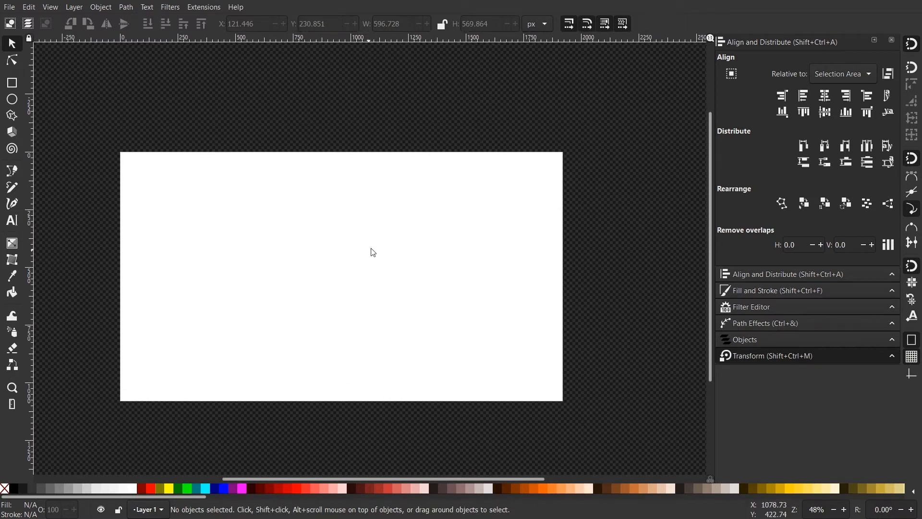
pyautogui.moveTo(443, 289)
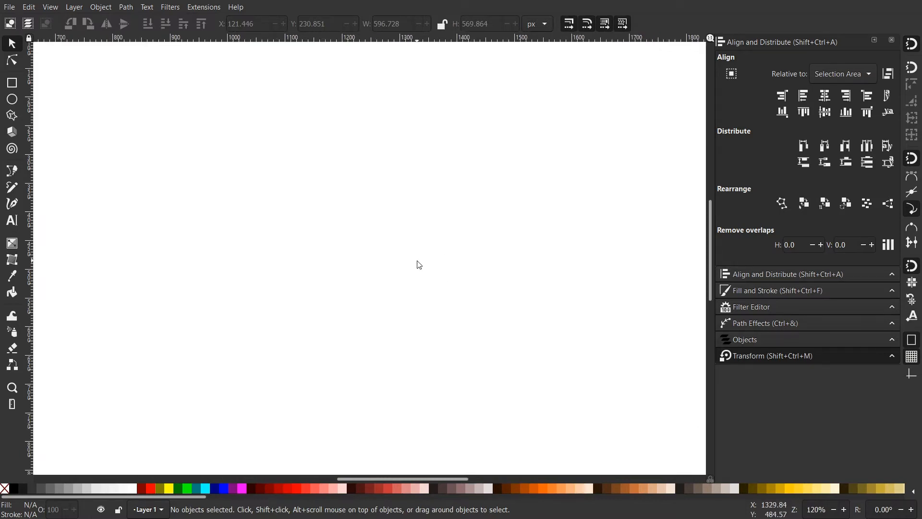
pyautogui.scroll(-3)
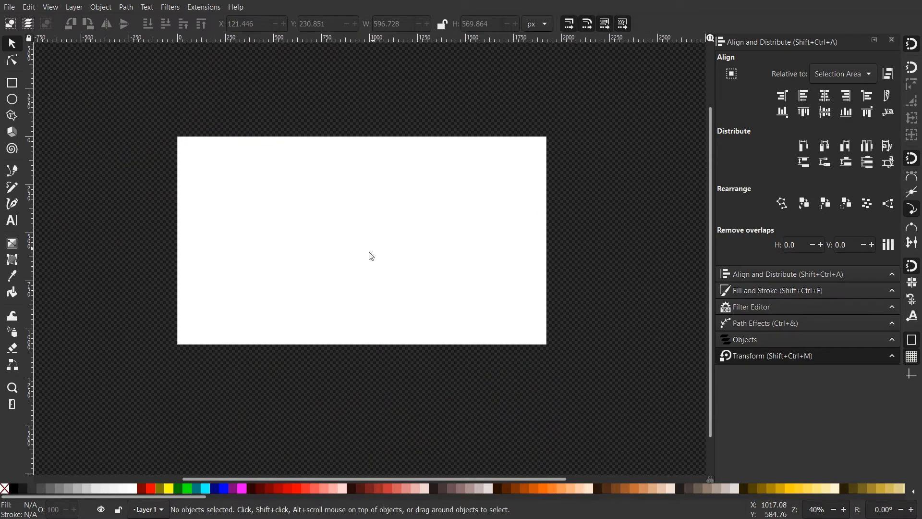
pyautogui.moveTo(241, 214)
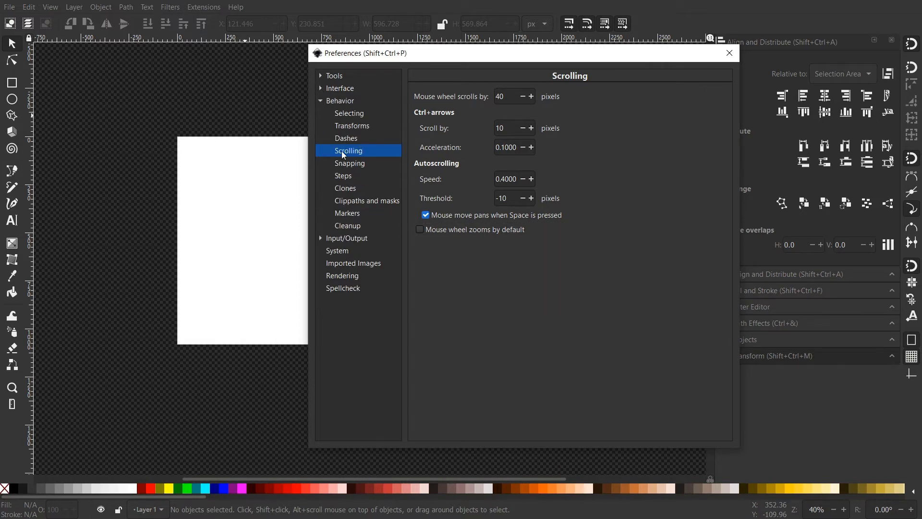
pyautogui.moveTo(436, 113)
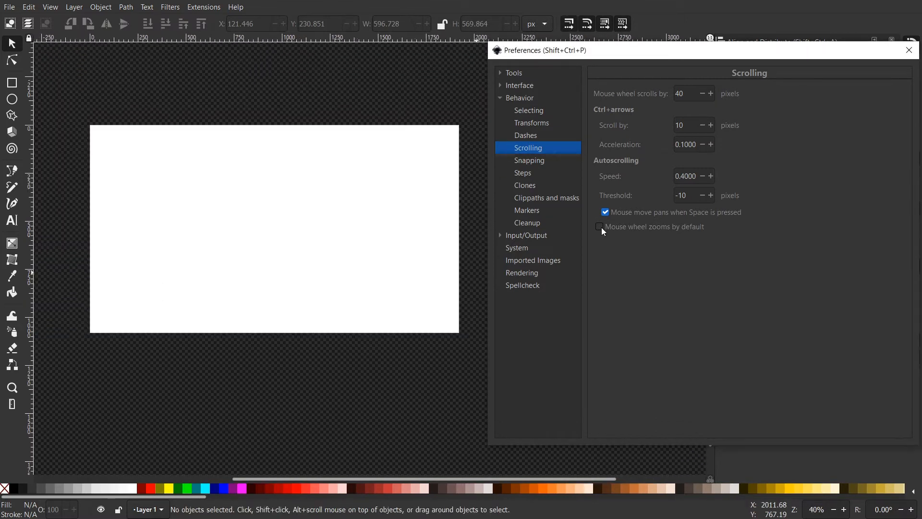
# - Enable 'Mouse wheel zooms by default' in Scrolling preferences and test zooming and panning the page
pyautogui.click(600, 226)
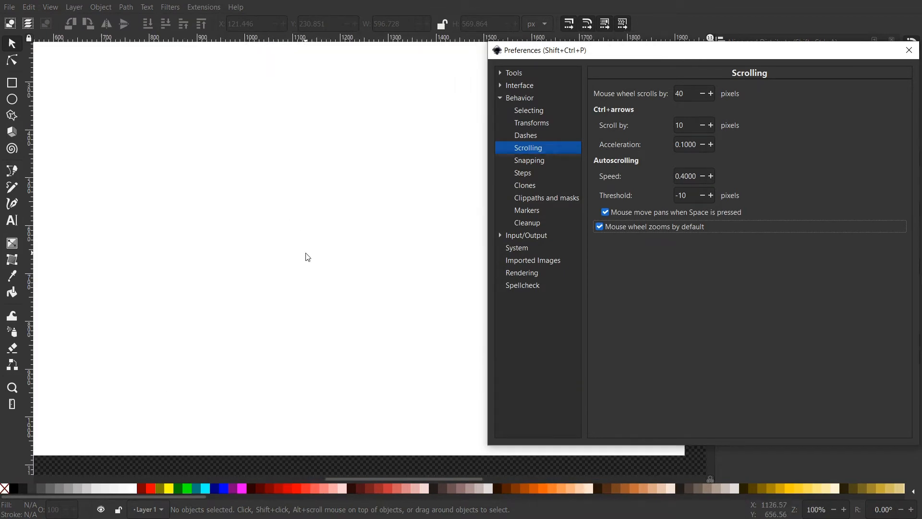
pyautogui.scroll(-3)
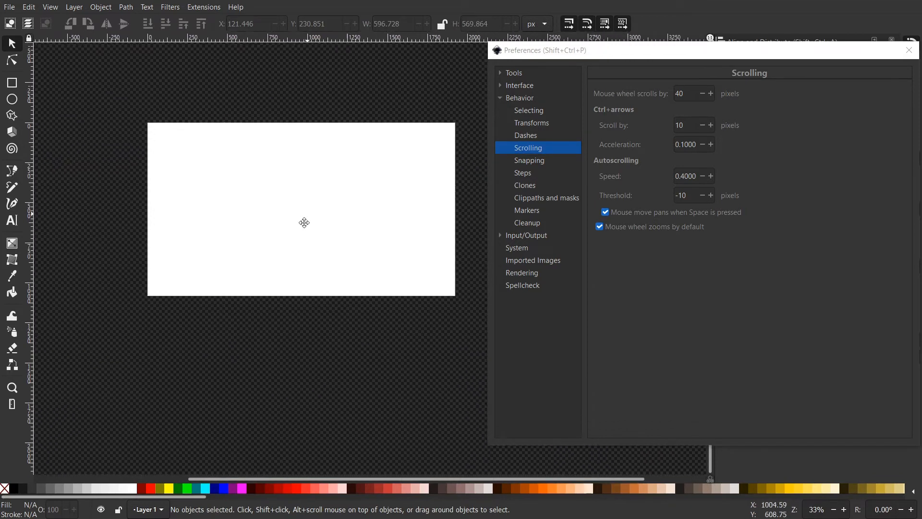
pyautogui.moveTo(304, 222); pyautogui.dragTo(323, 273)
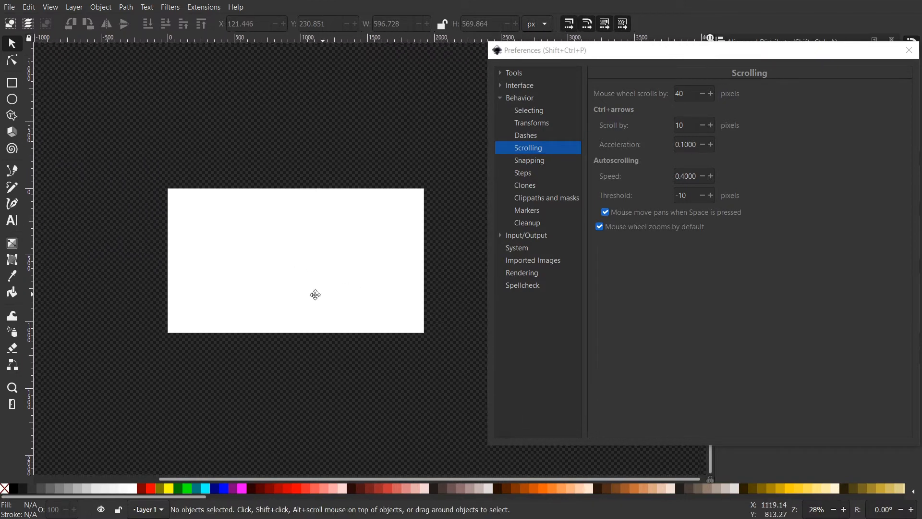
pyautogui.scroll(3)
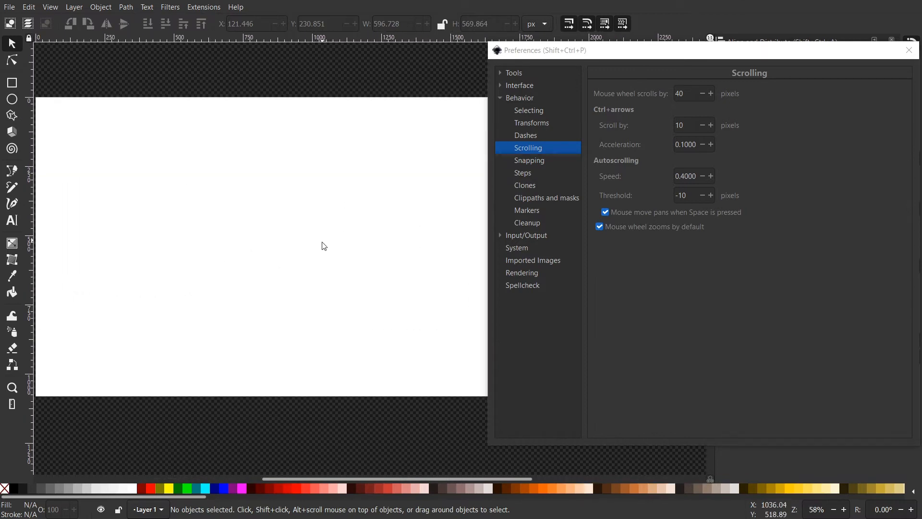
pyautogui.scroll(-3)
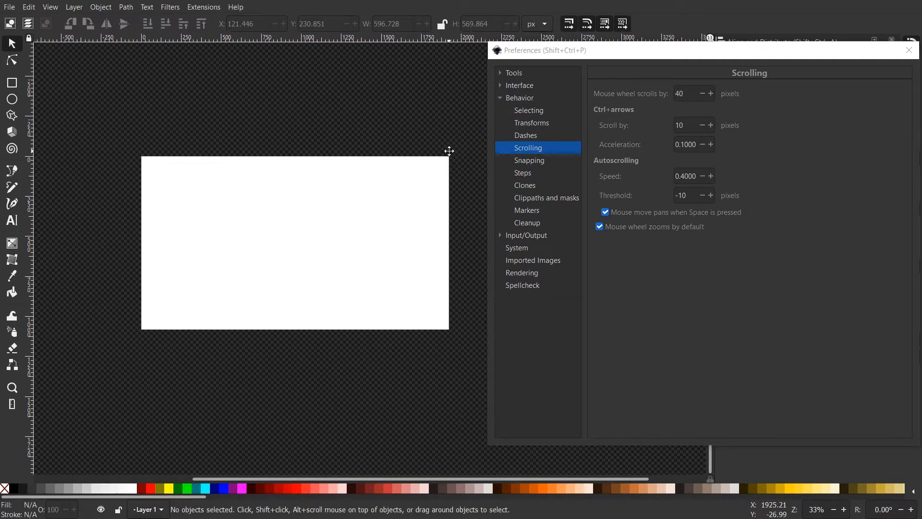
pyautogui.moveTo(411, 179)
pyautogui.write('2')
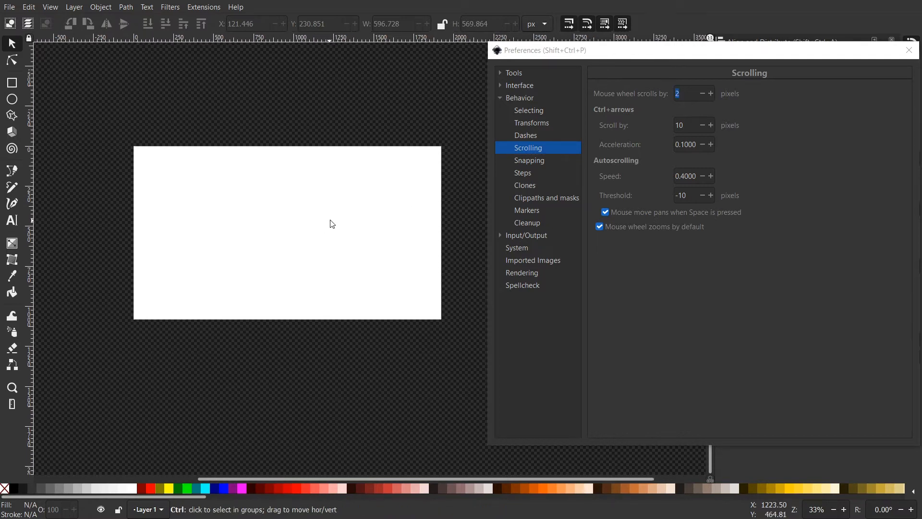
pyautogui.moveTo(376, 262)
pyautogui.write('40')
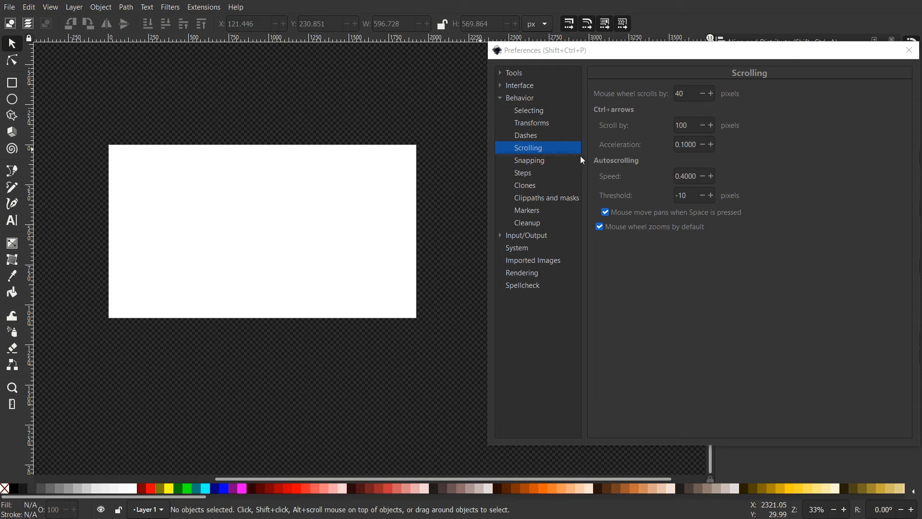
pyautogui.moveTo(375, 172)
pyautogui.write('5')
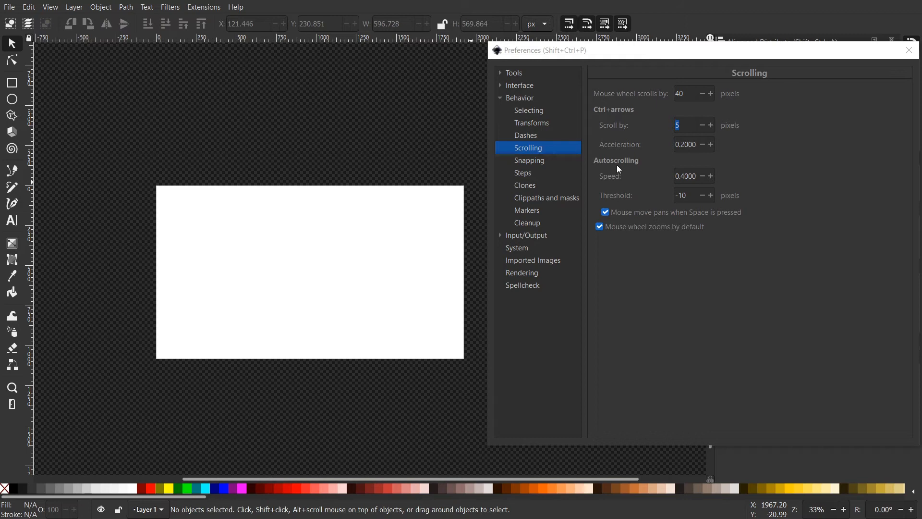
# - Test the faster autoscroll by dragging the yellow rectangle off the page edge and back
pyautogui.moveTo(310, 272); pyautogui.dragTo(252, 258)
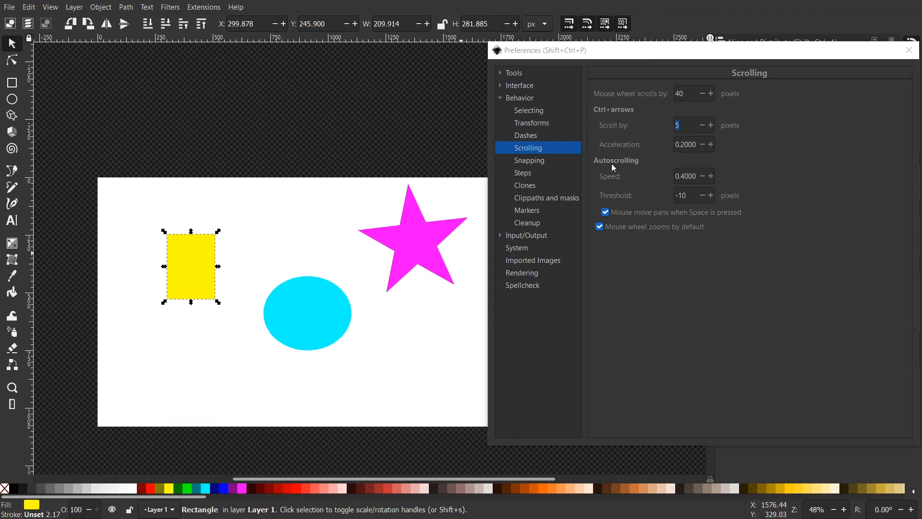
pyautogui.moveTo(190, 266); pyautogui.dragTo(230, 149)
pyautogui.write('5.0000')
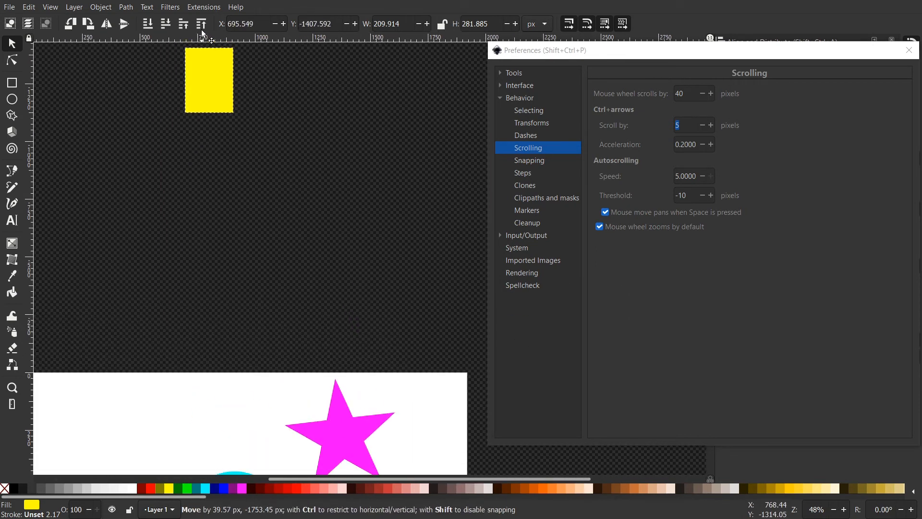
pyautogui.moveTo(209, 80); pyautogui.dragTo(93, 192)
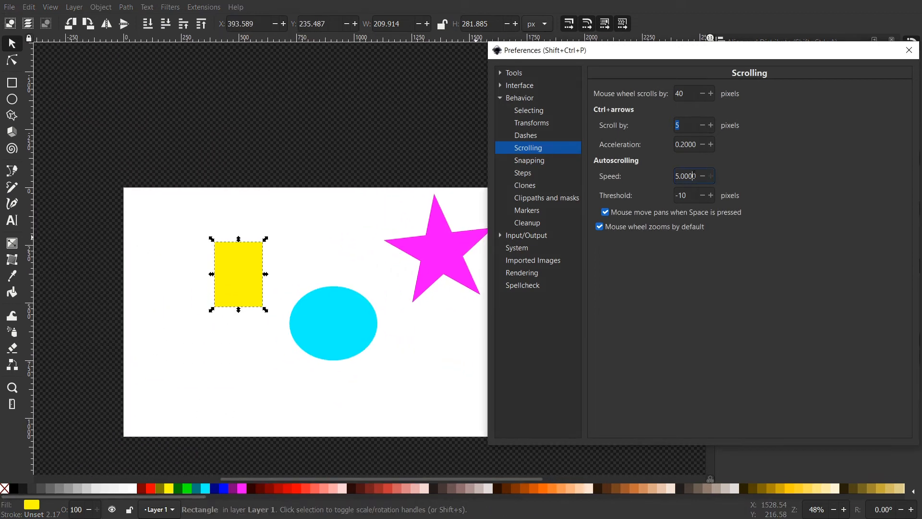
# - Return the Autoscrolling Speed to 0.4000
pyautogui.write('0')
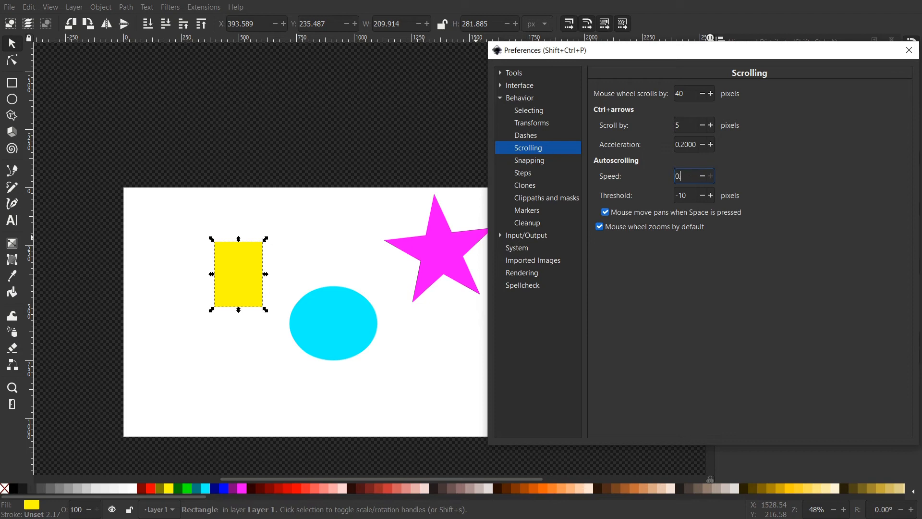
pyautogui.write('0.4000')
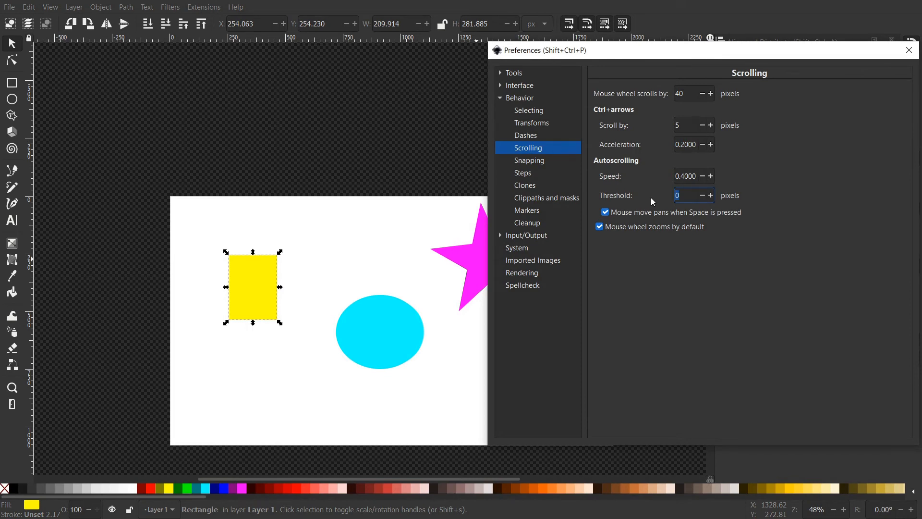
# - Set the autoscroll threshold to 100 pixels and drag the yellow rectangle onto the cyan ellipse
pyautogui.write('100')
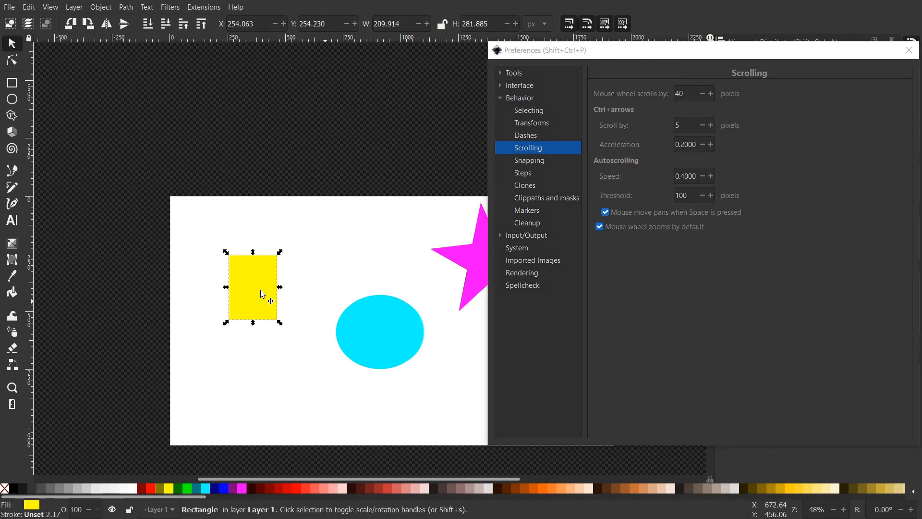
pyautogui.moveTo(262, 294); pyautogui.dragTo(254, 269)
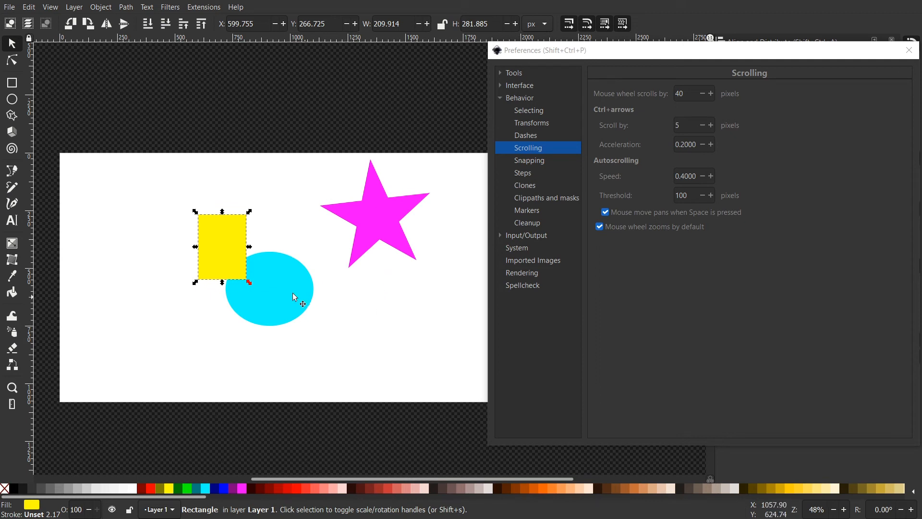
pyautogui.moveTo(294, 296); pyautogui.dragTo(306, 286)
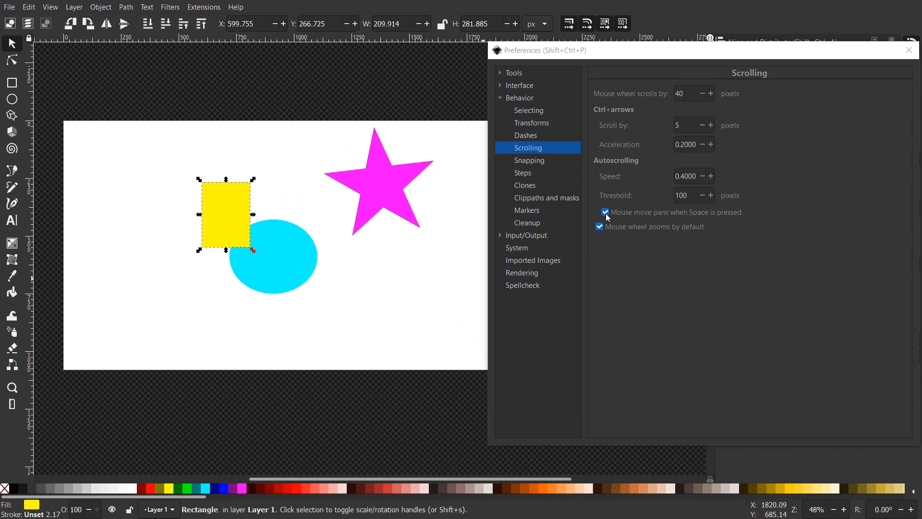
# - Toggle 'Mouse move pans when Space is pressed' off and back on
pyautogui.click(604, 212)
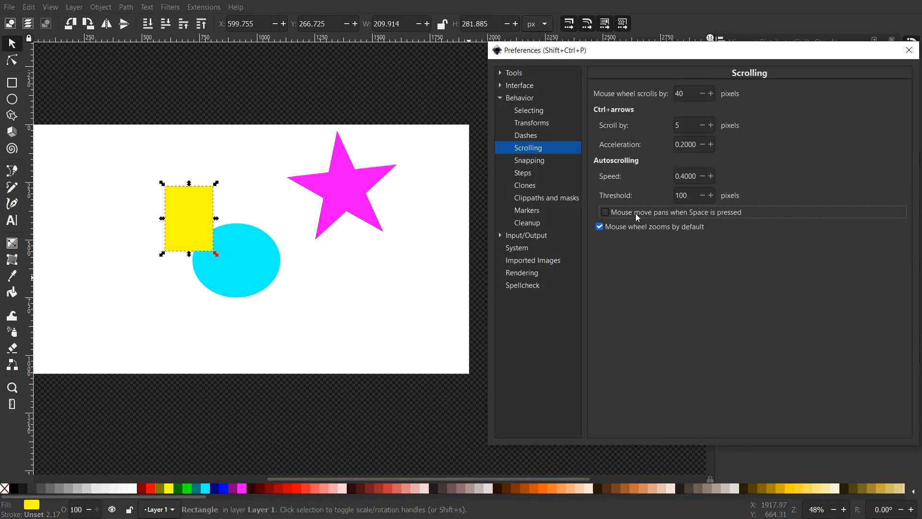
pyautogui.click(600, 211)
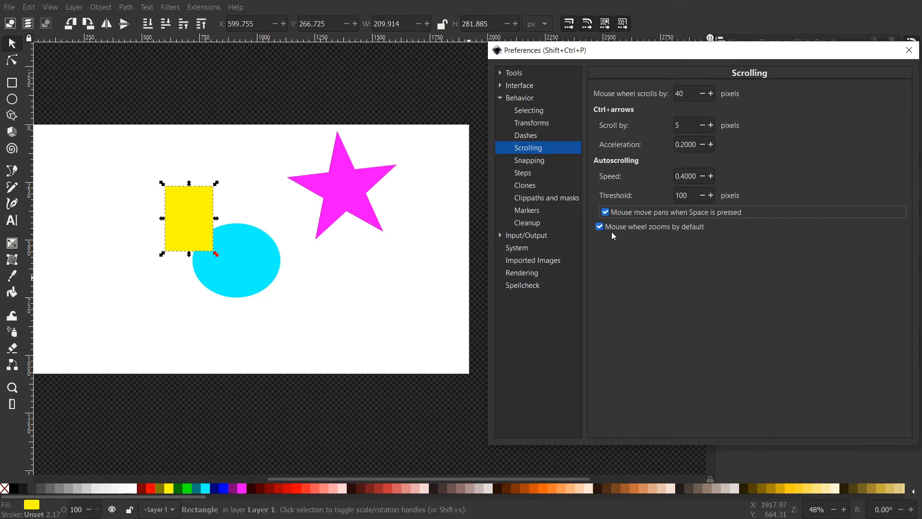
pyautogui.moveTo(619, 240)
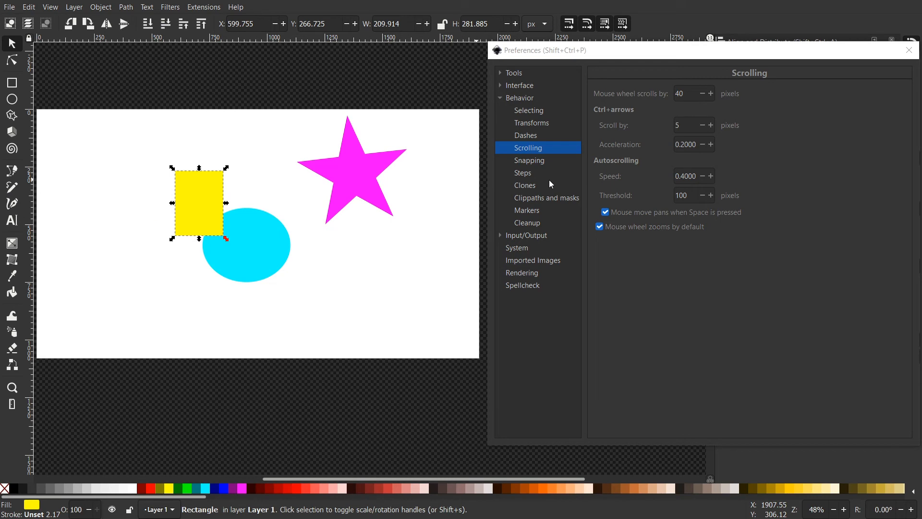
pyautogui.moveTo(526, 178)
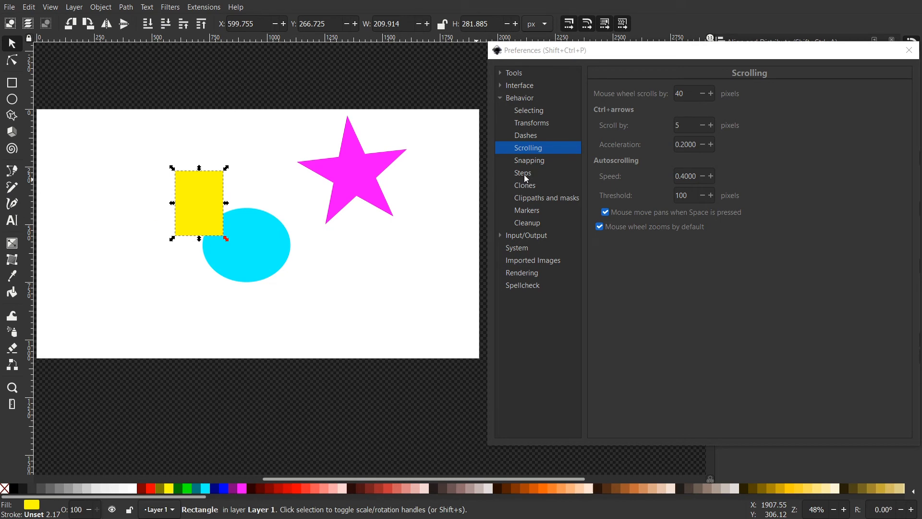
pyautogui.click(523, 172)
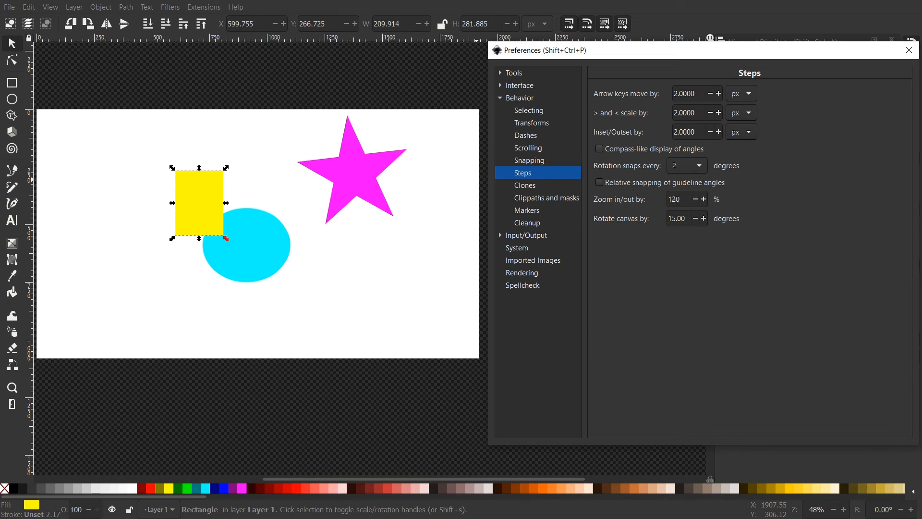
# - Try a 105% zoom step and test it with the scroll wheel
pyautogui.click(676, 199)
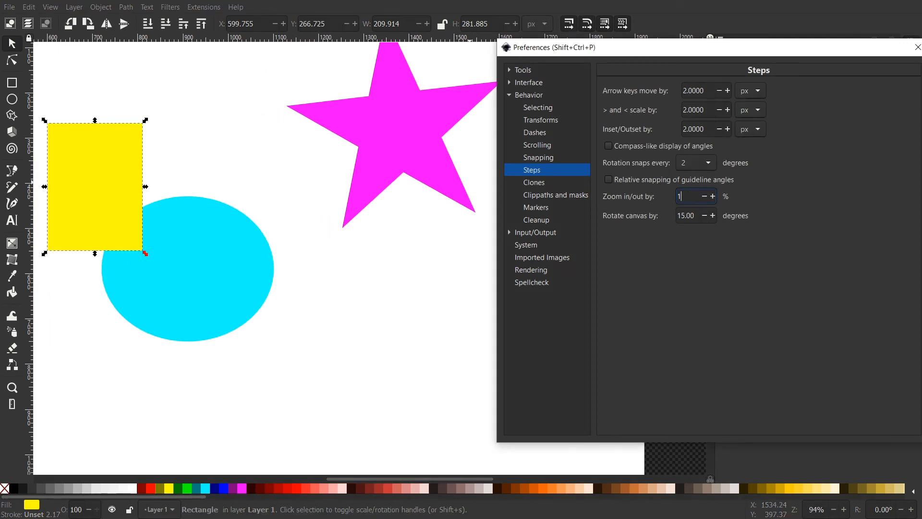
pyautogui.write('05')
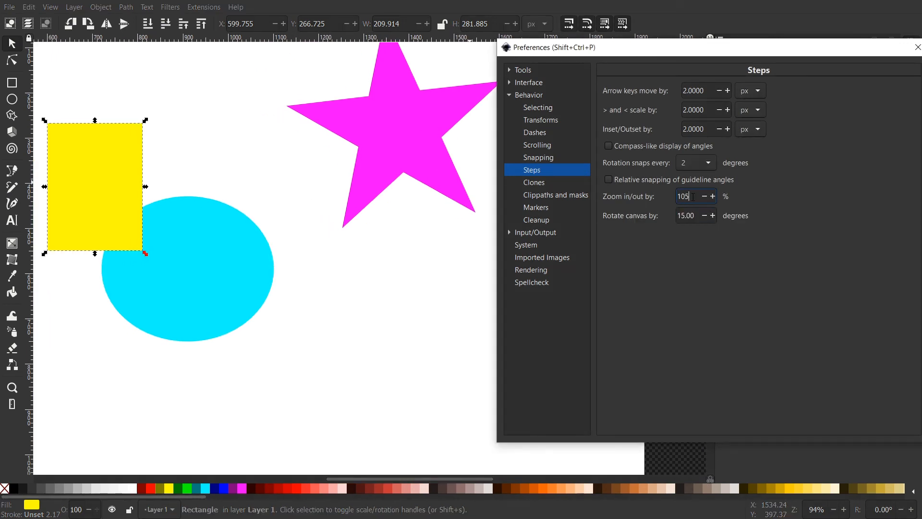
pyautogui.moveTo(656, 276)
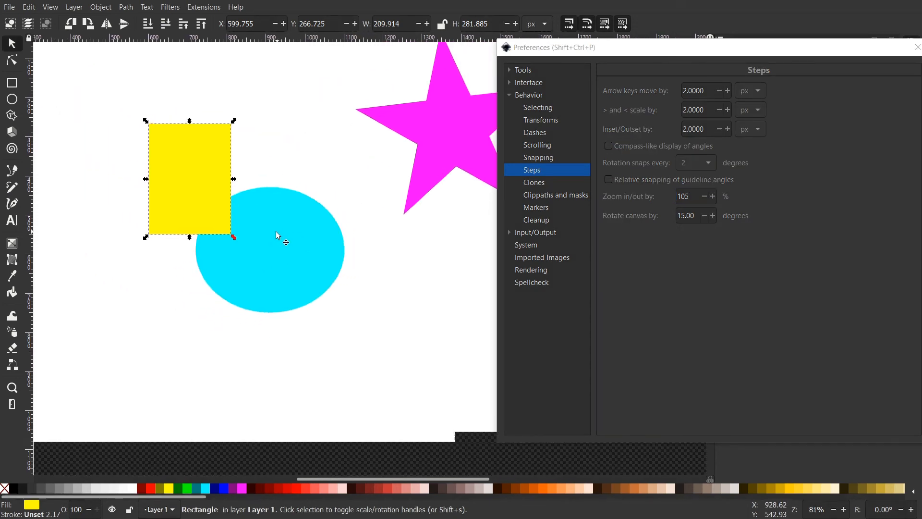
pyautogui.scroll(3)
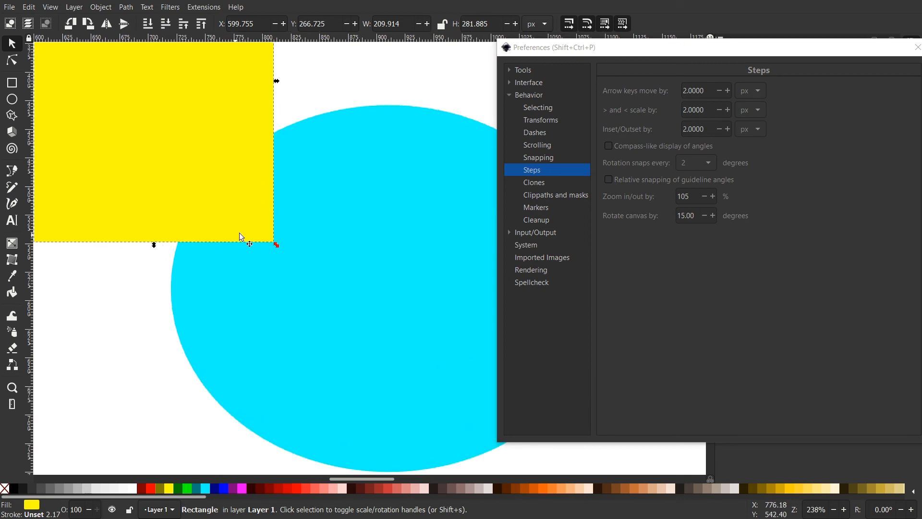
# - Settle on a 120% zoom step in the Steps preferences
pyautogui.write('10')
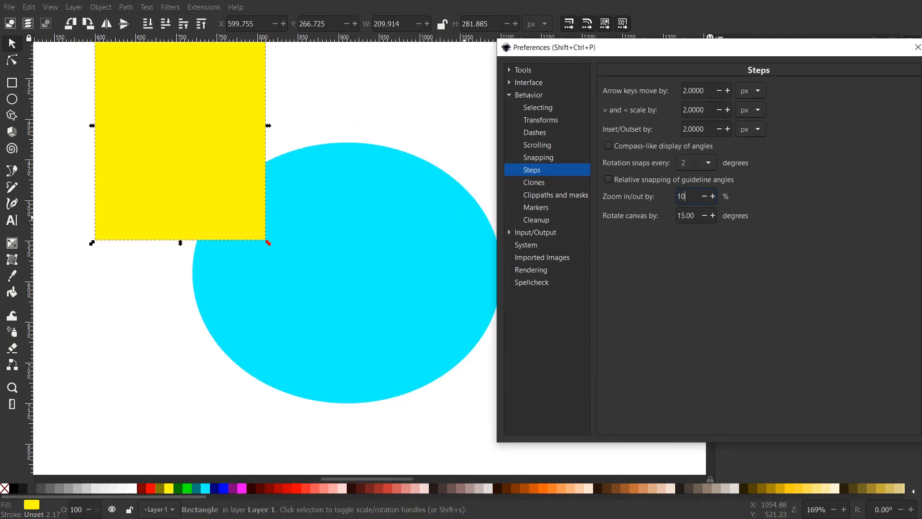
pyautogui.write('120')
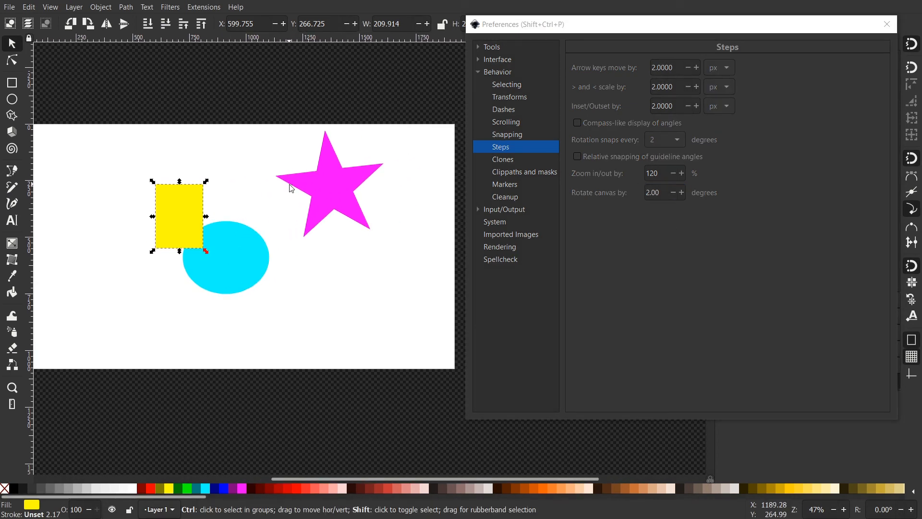
pyautogui.moveTo(321, 236)
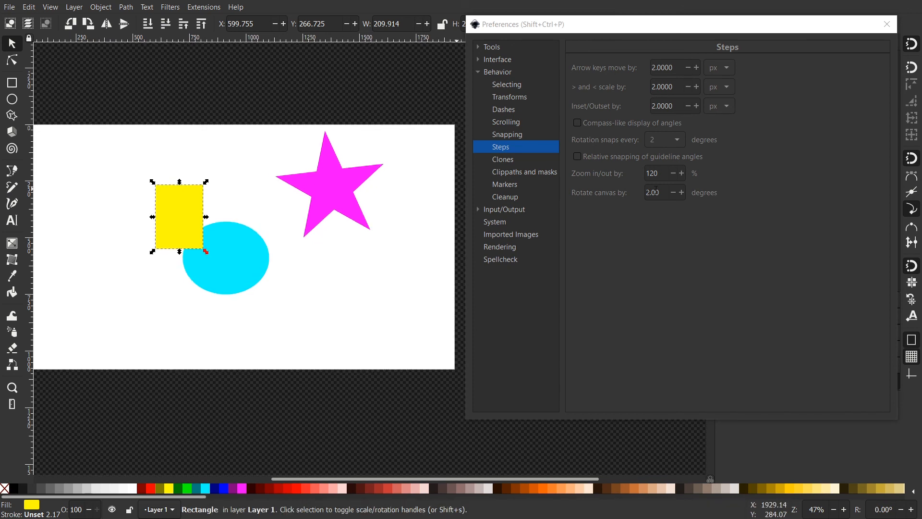
# - Set 'Rotate canvas by' to 10 degrees and close the Preferences dialog
pyautogui.write('10')
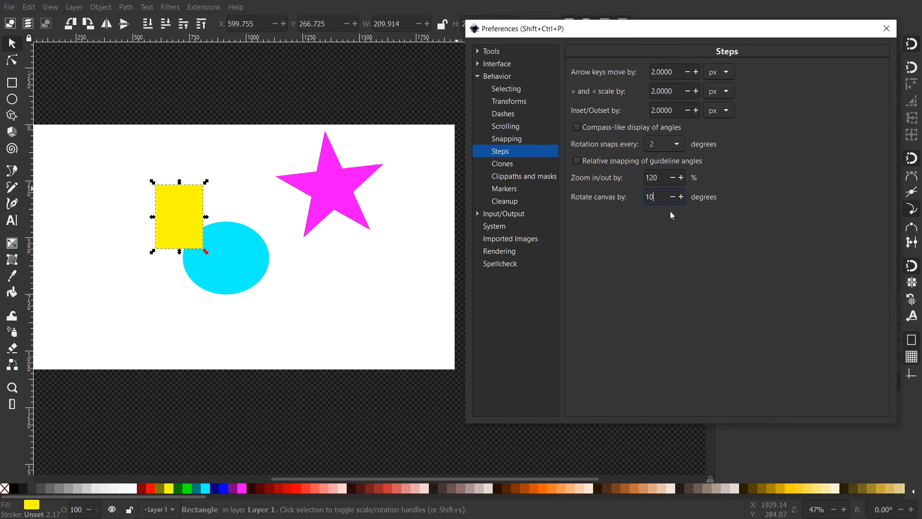
pyautogui.moveTo(726, 95)
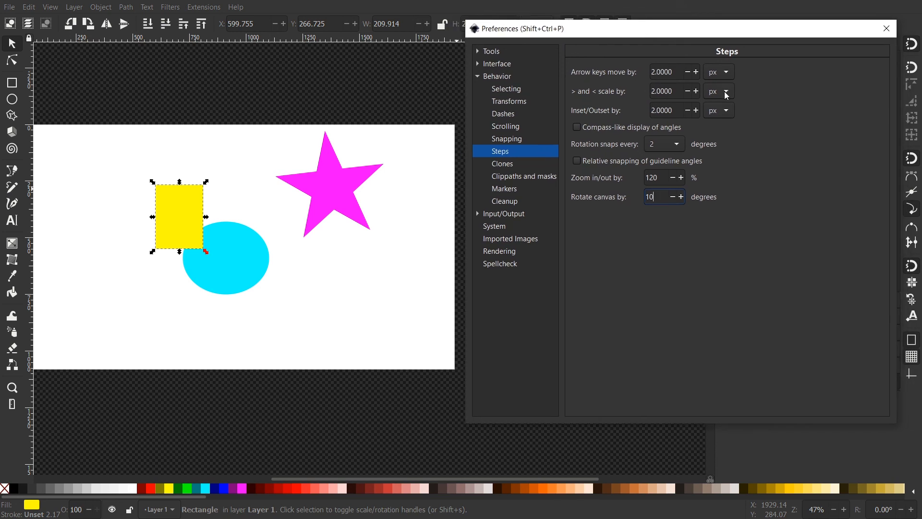
pyautogui.click(886, 28)
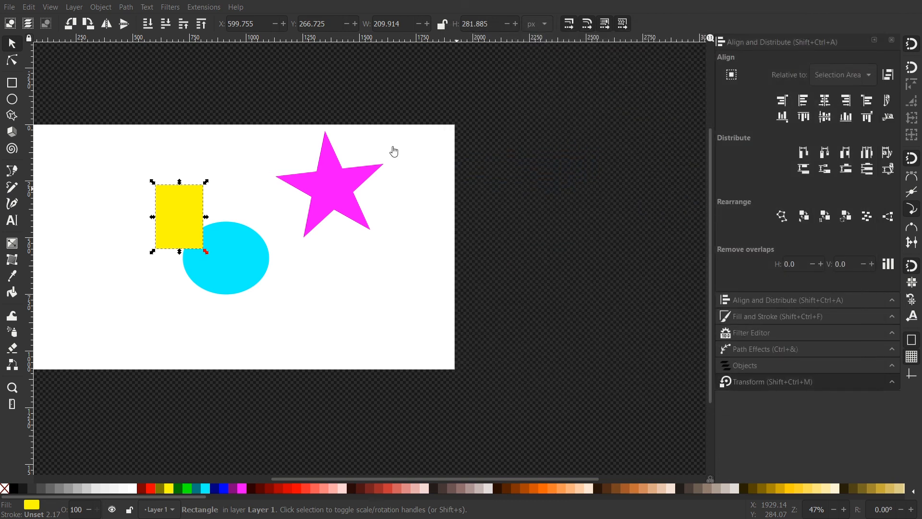
# - Drag the yellow rectangle so it just overlaps the cyan ellipse's upper-left edge
pyautogui.moveTo(179, 214); pyautogui.dragTo(291, 194)
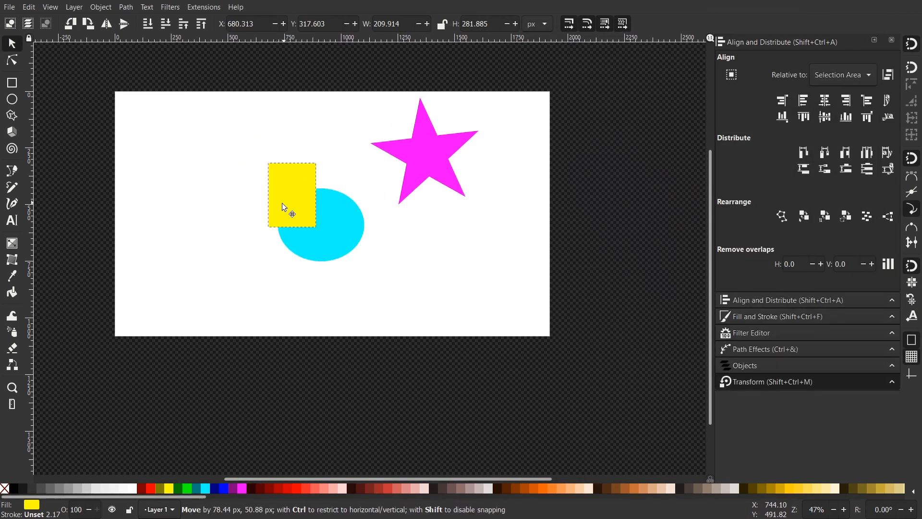
pyautogui.moveTo(292, 195); pyautogui.dragTo(271, 193)
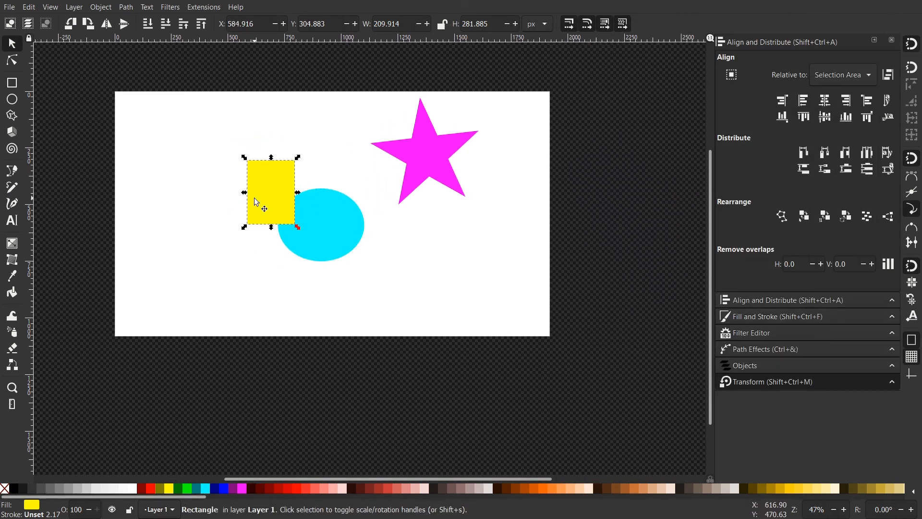
pyautogui.moveTo(269, 207)
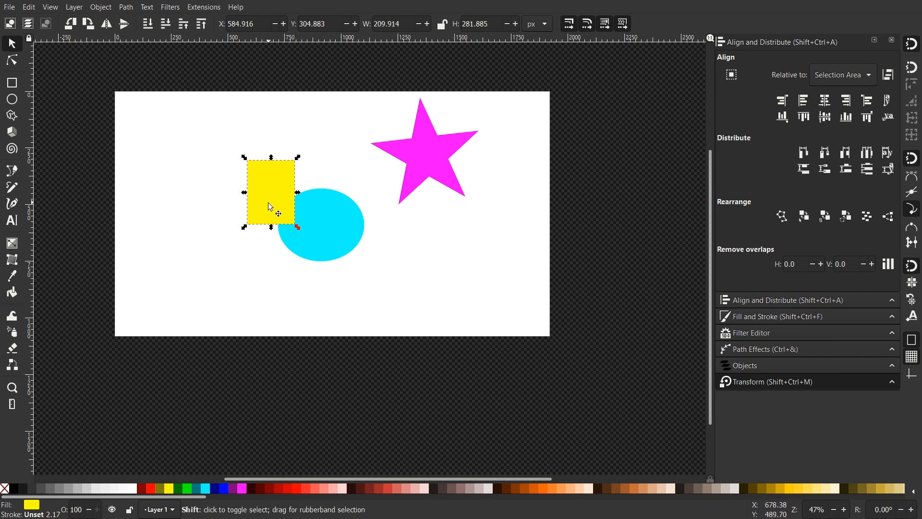
pyautogui.moveTo(263, 201)
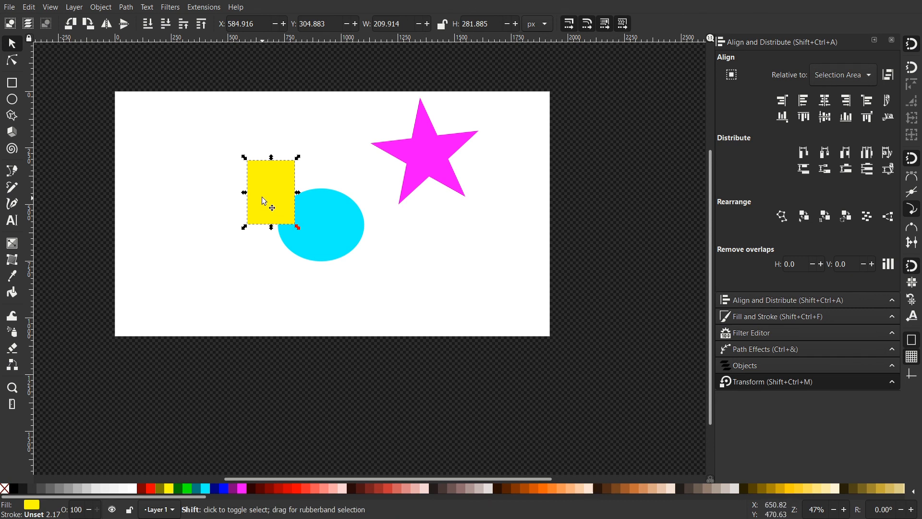